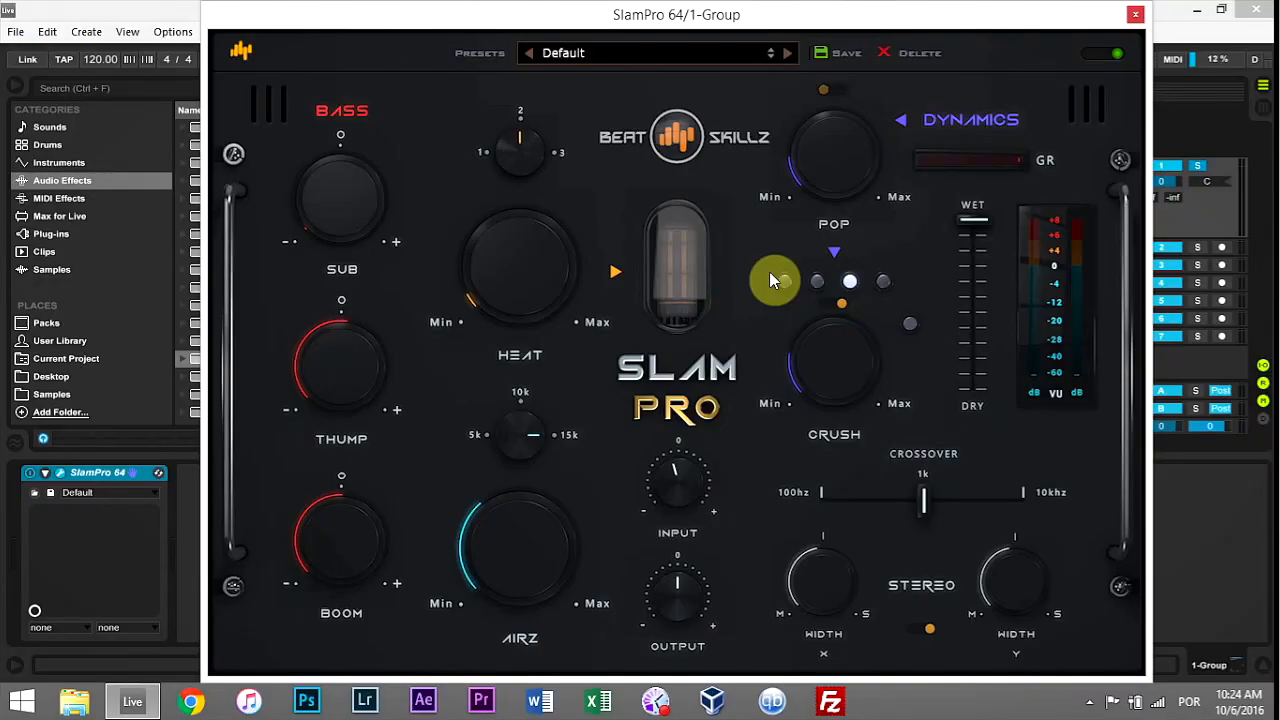
# Bypass SlamPro on the 1-Group track to hear the dry sound
pyautogui.click(655, 52)
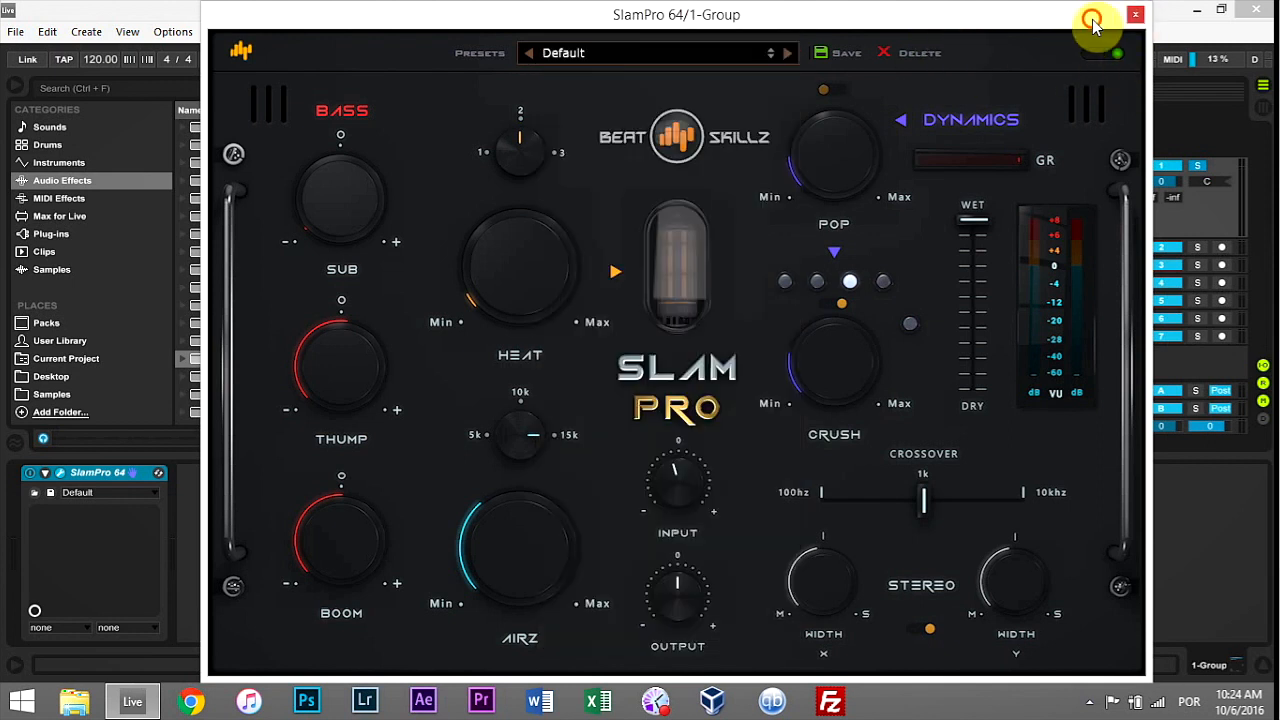
pyautogui.click(1094, 20)
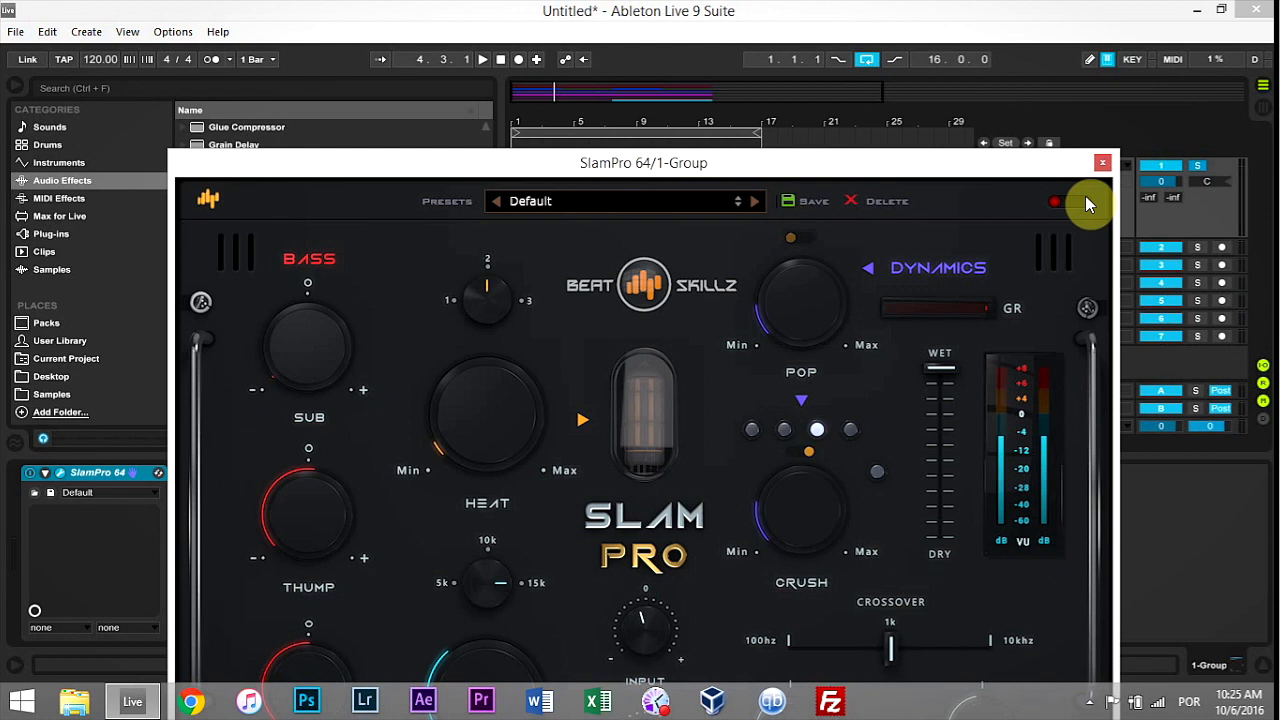
# Move the SlamPro plugin window back up to the top of the screen
pyautogui.moveTo(644, 163); pyautogui.dragTo(637, 52)
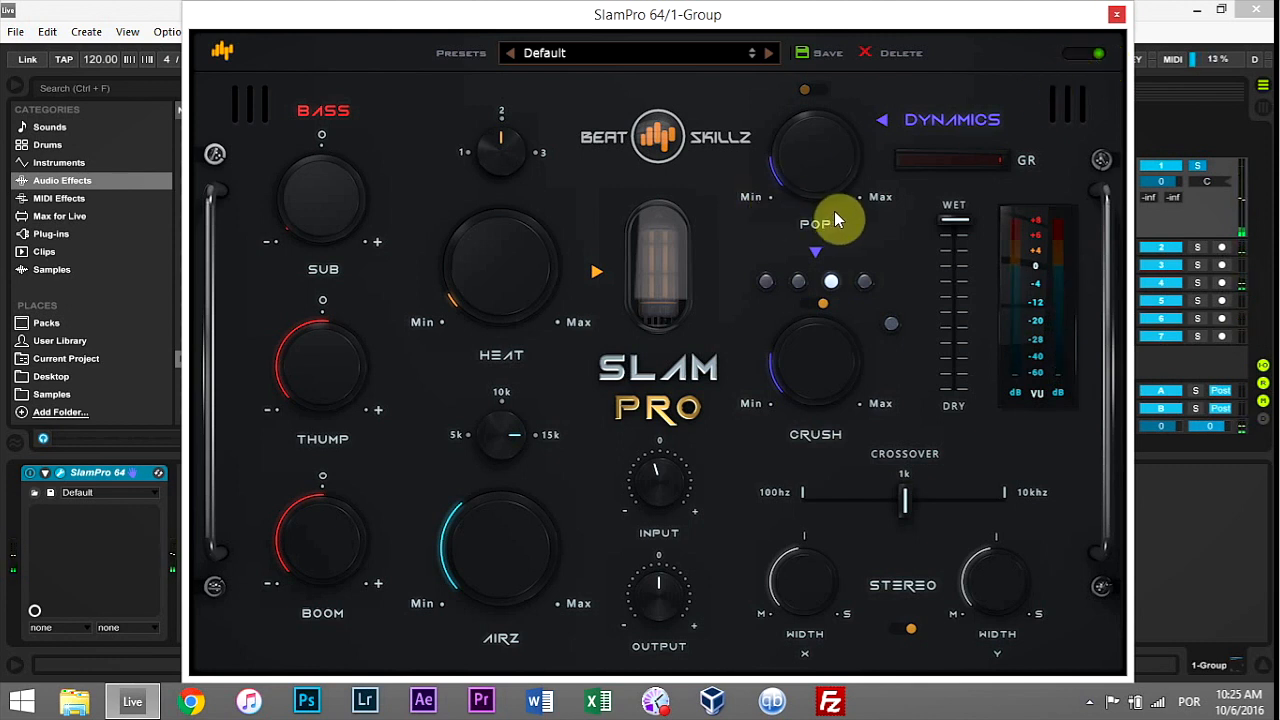
pyautogui.moveTo(758, 82)
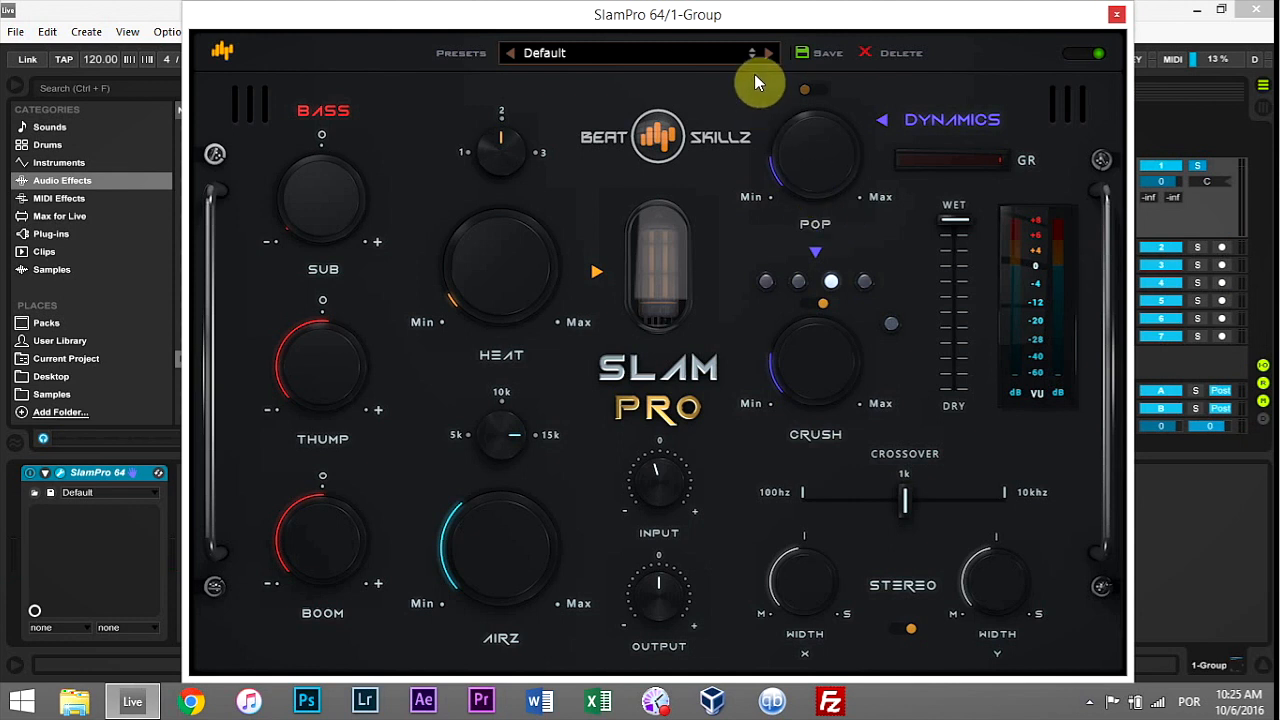
pyautogui.moveTo(525, 345)
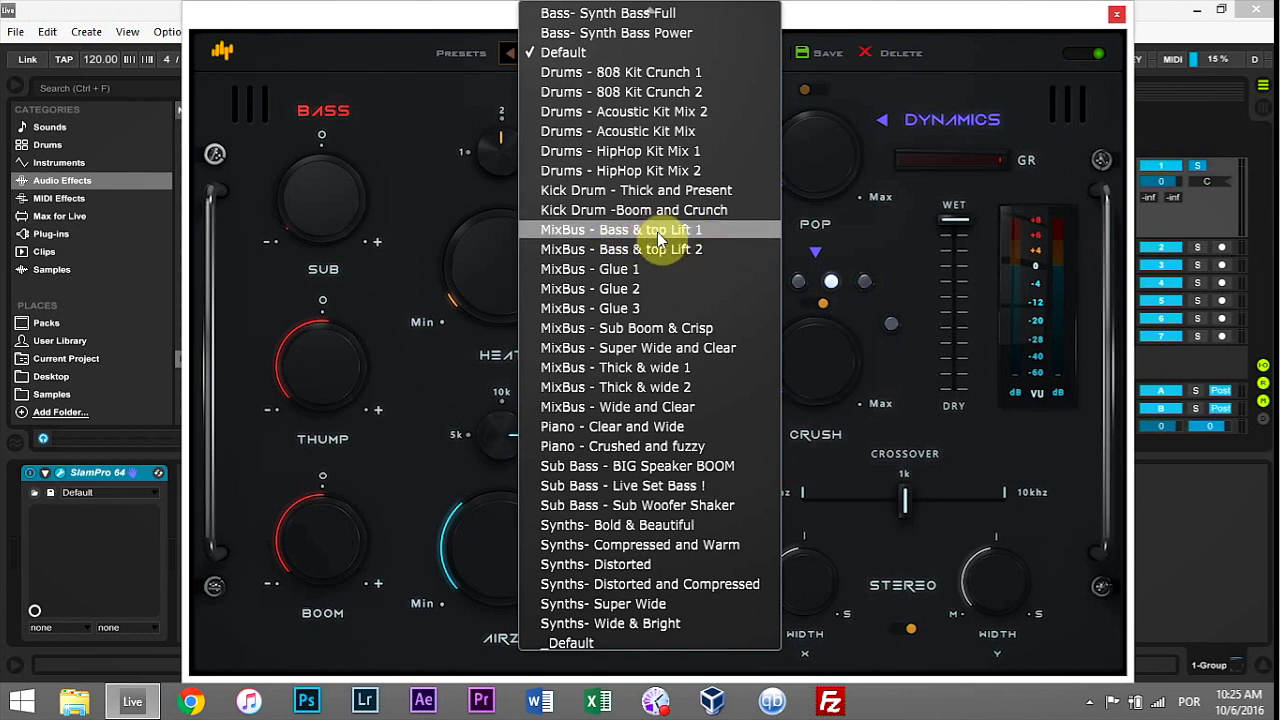
# Load the MixBus - Bass & top Lift 1 preset, then step to Lift 2
pyautogui.click(620, 229)
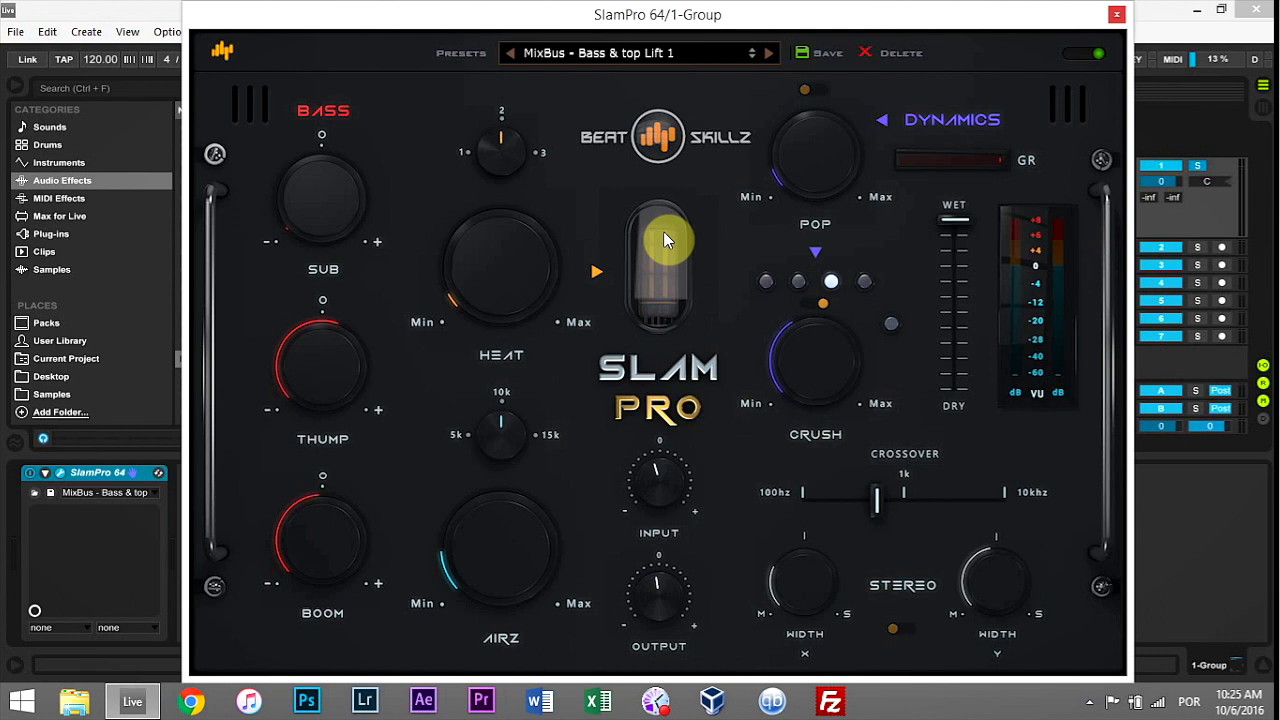
pyautogui.moveTo(1058, 70)
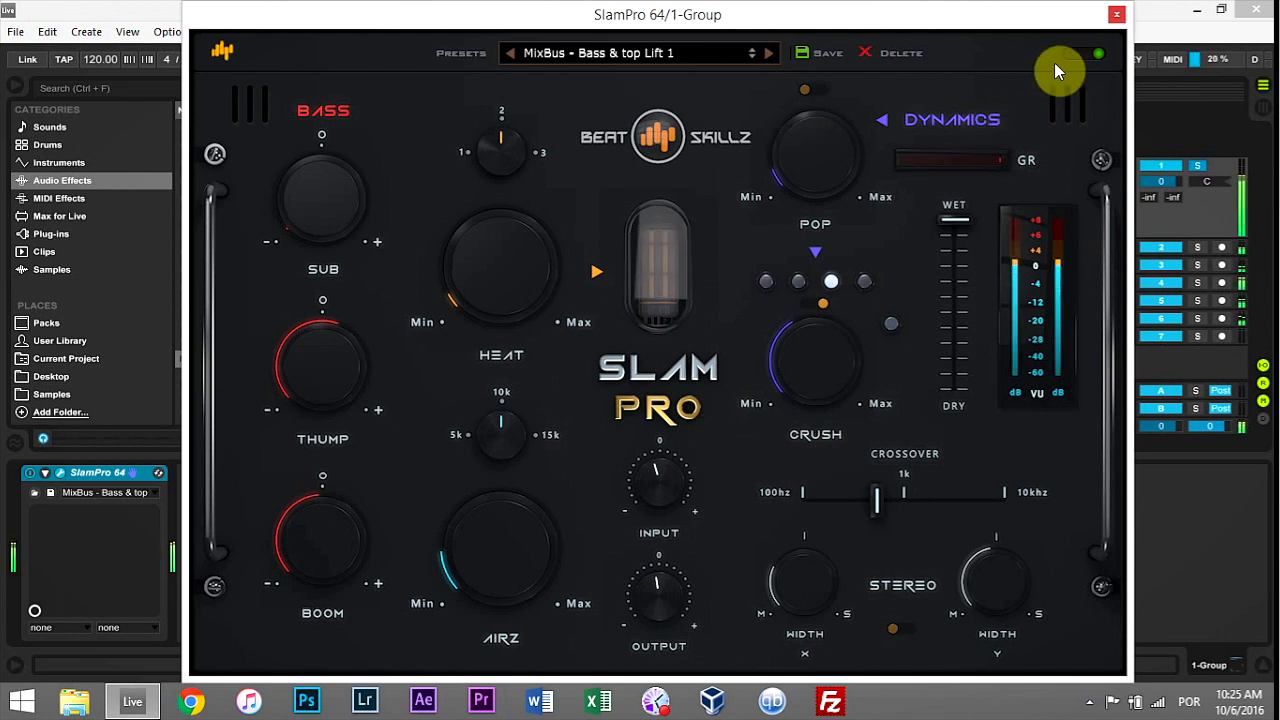
pyautogui.moveTo(1075, 62)
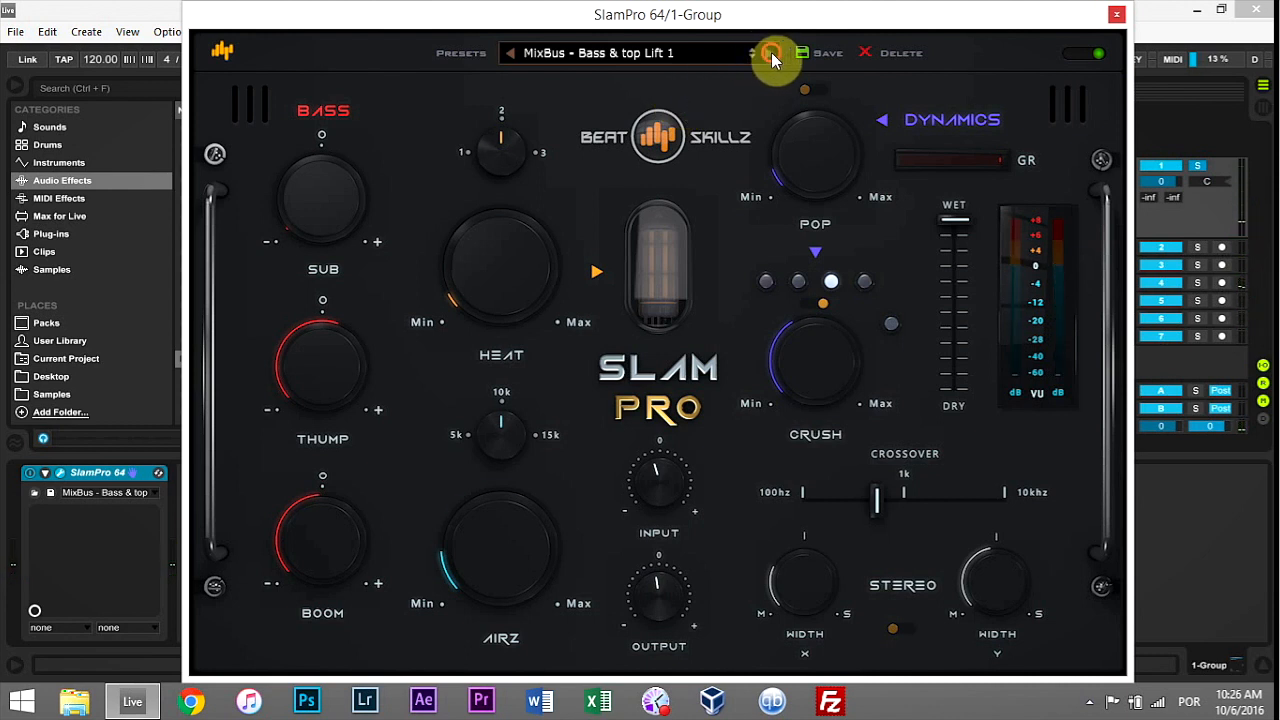
pyautogui.click(770, 53)
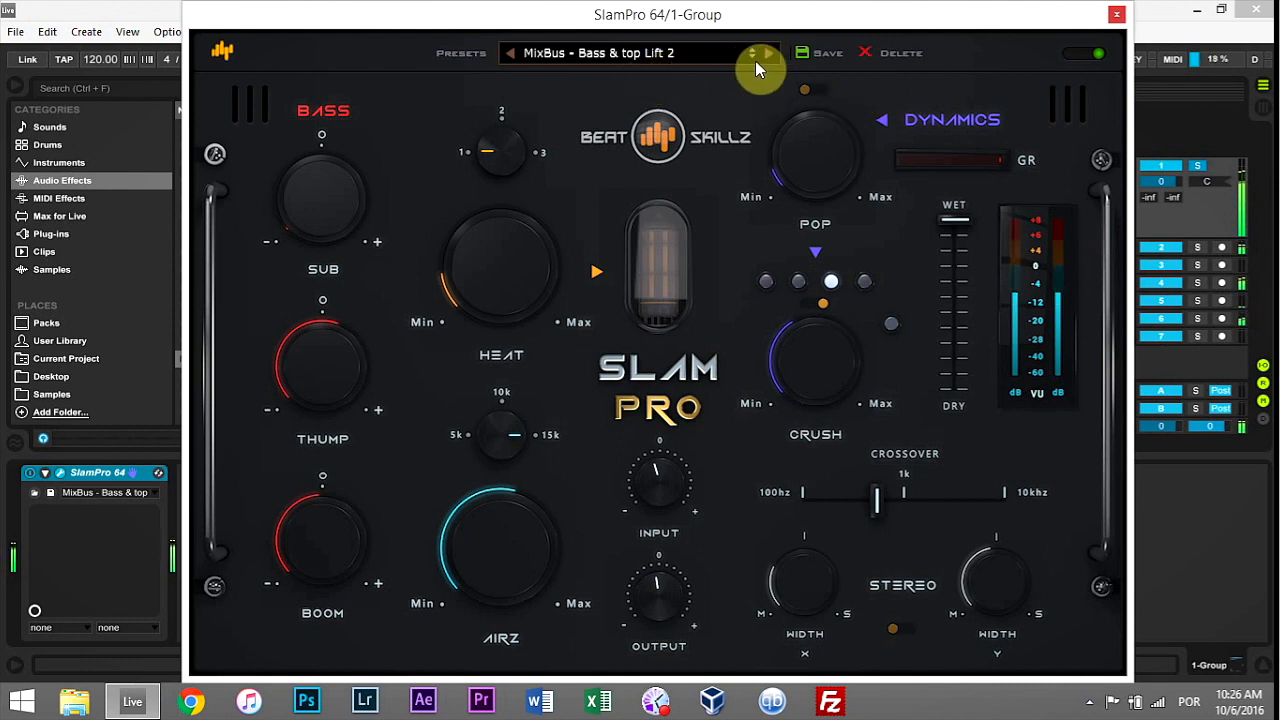
# Step past Sub Boom & Crisp to the MixBus - Super Wide and Clear preset
pyautogui.click(768, 47)
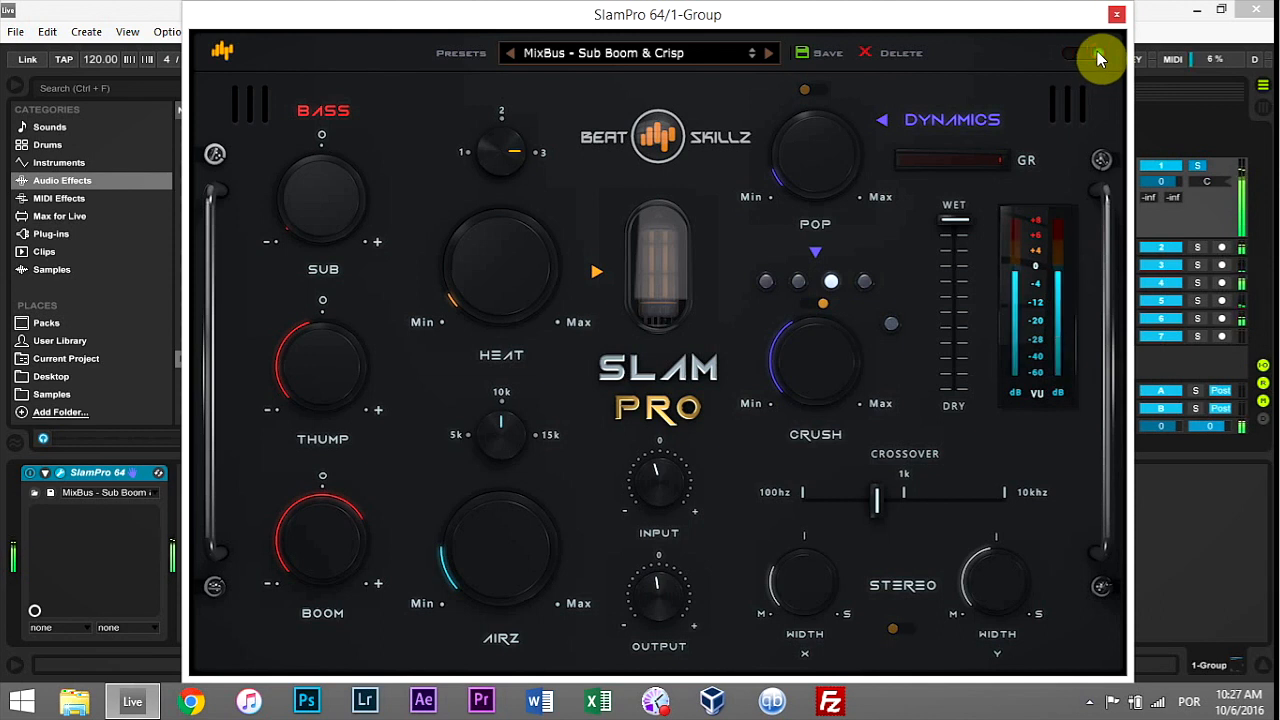
pyautogui.moveTo(1093, 62)
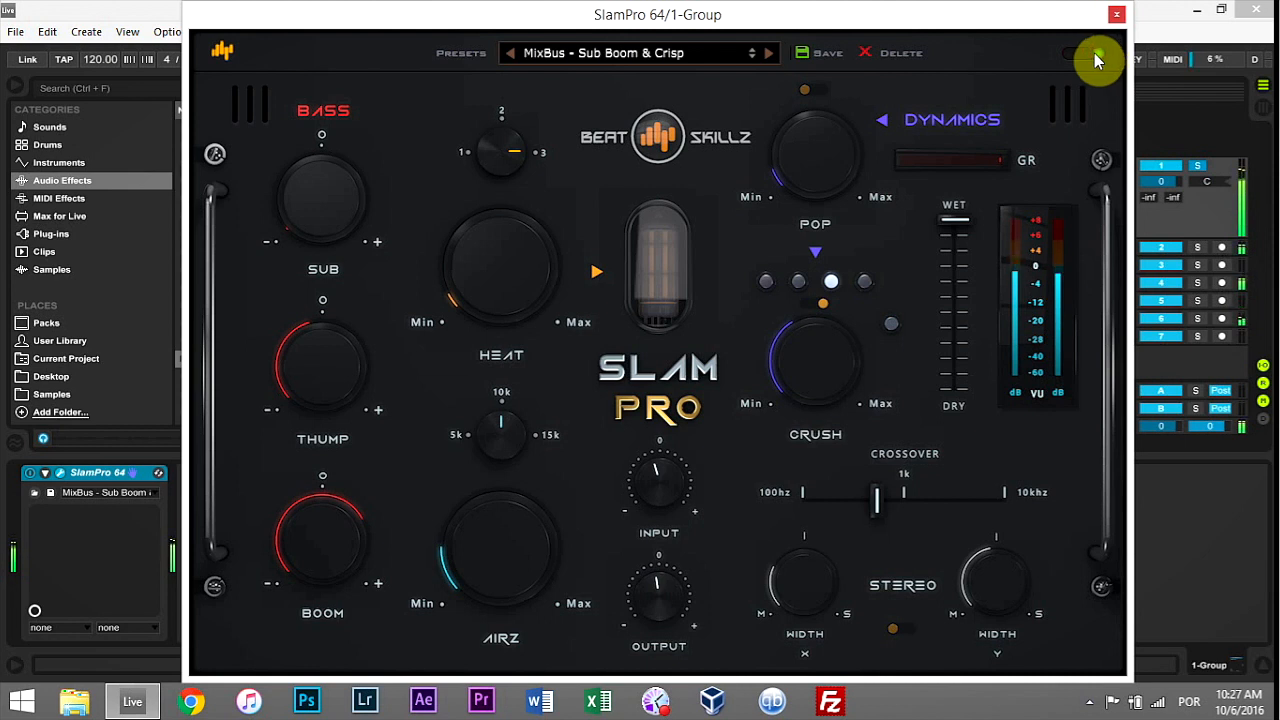
pyautogui.moveTo(762, 60)
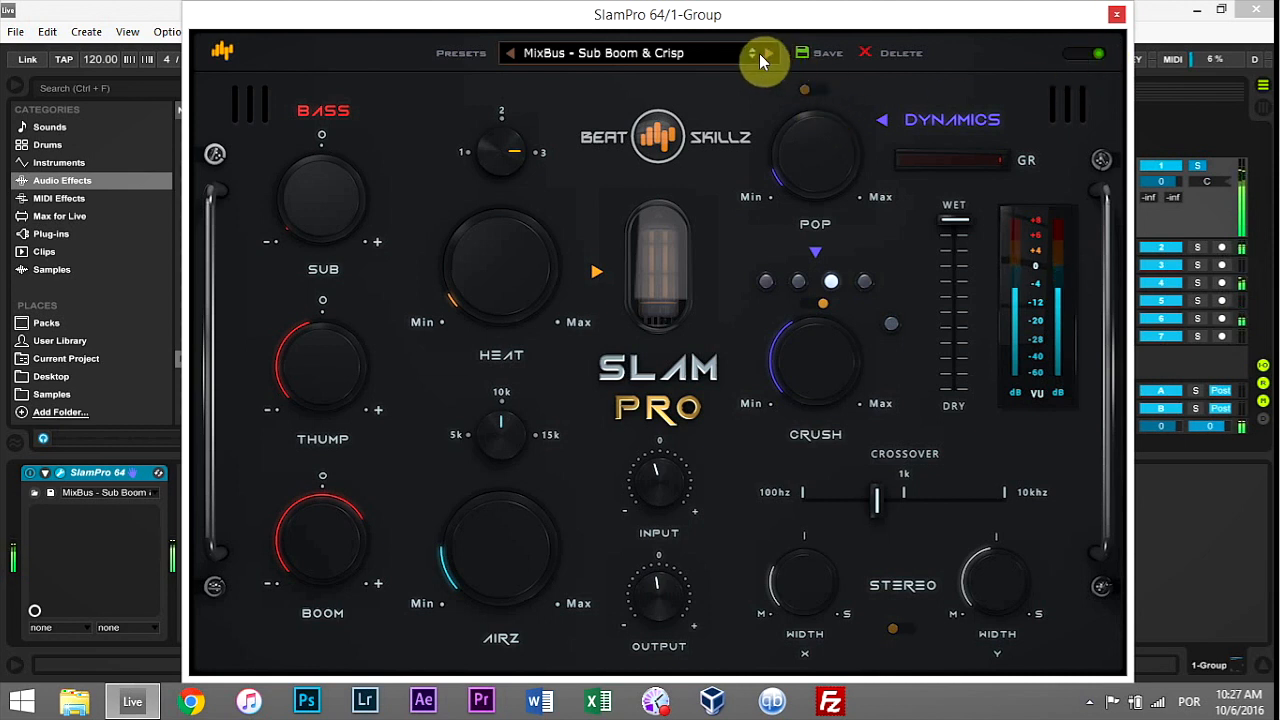
pyautogui.click(767, 53)
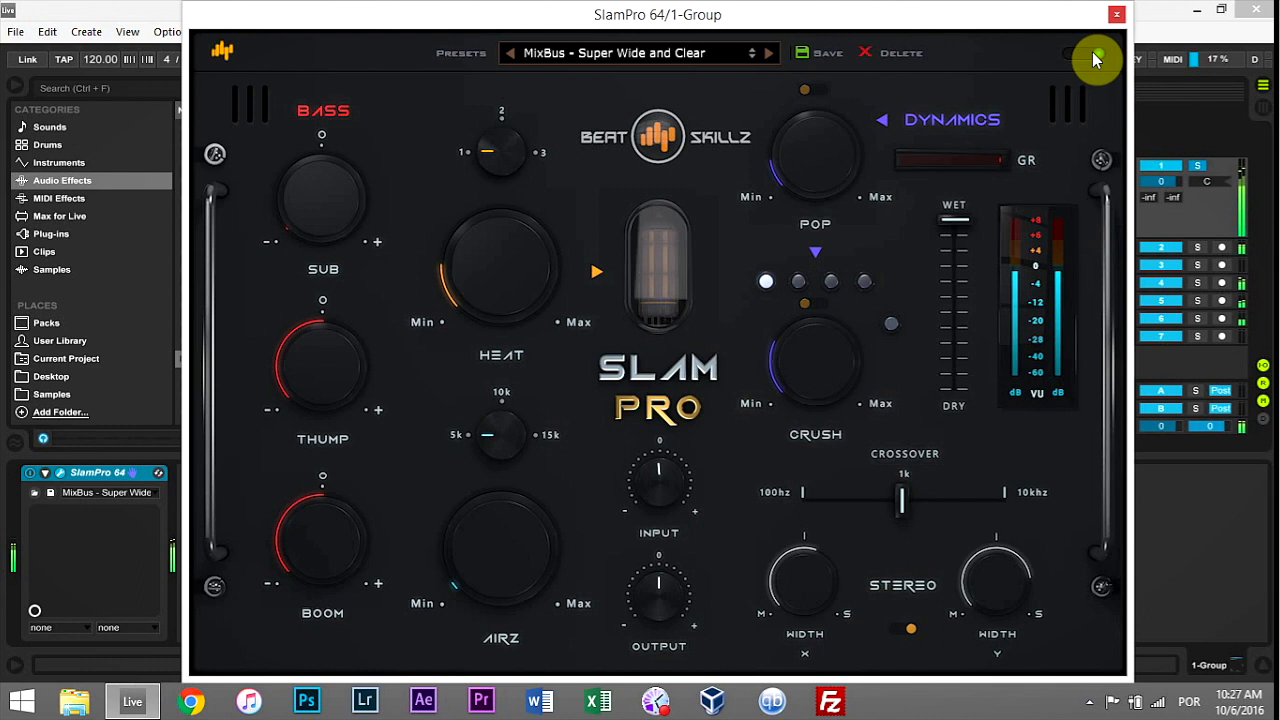
# Step to MixBus - Wide and Clear and compare it against the dry sound
pyautogui.click(767, 52)
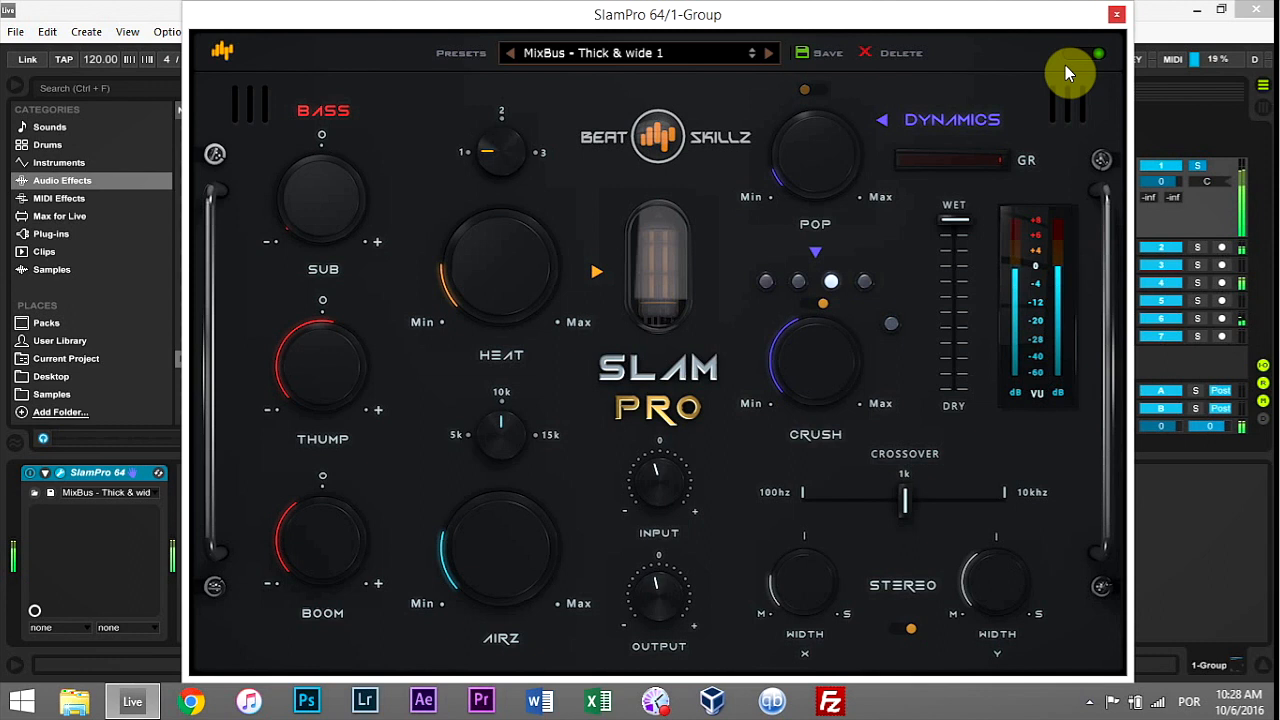
pyautogui.click(767, 52)
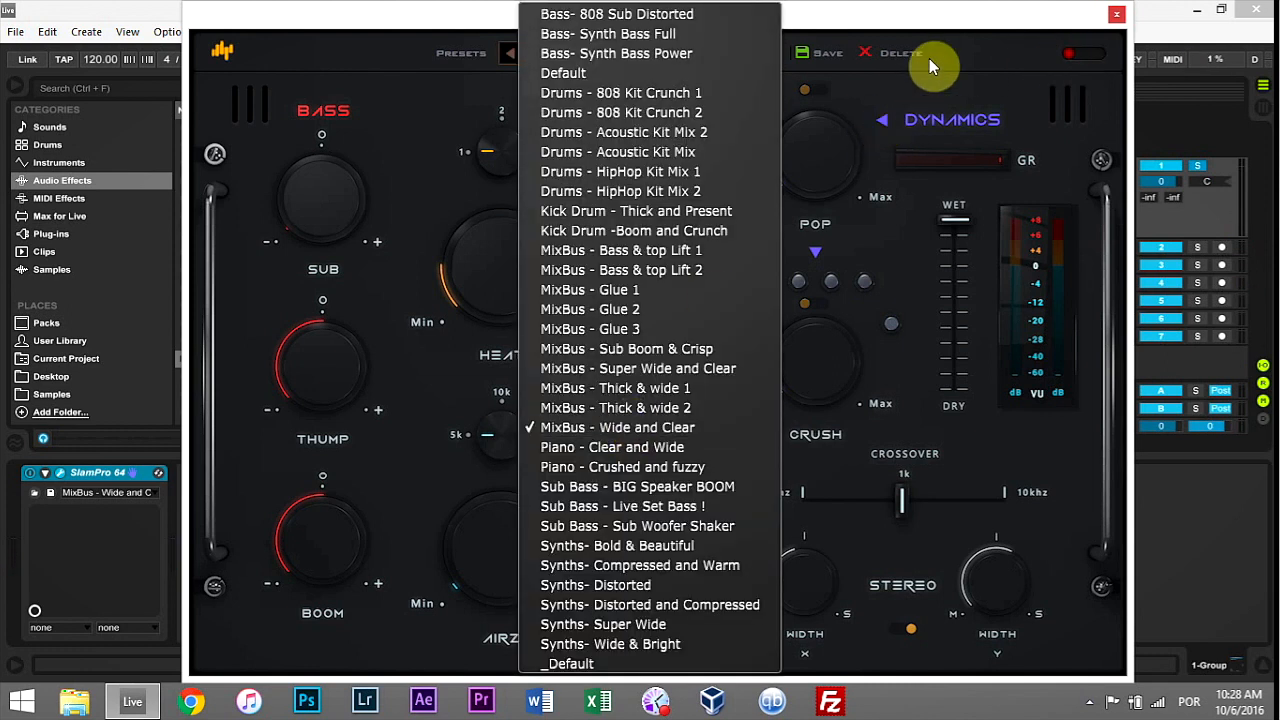
# Close the preset list on Wide and Clear and switch SlamPro back on
pyautogui.click(617, 427)
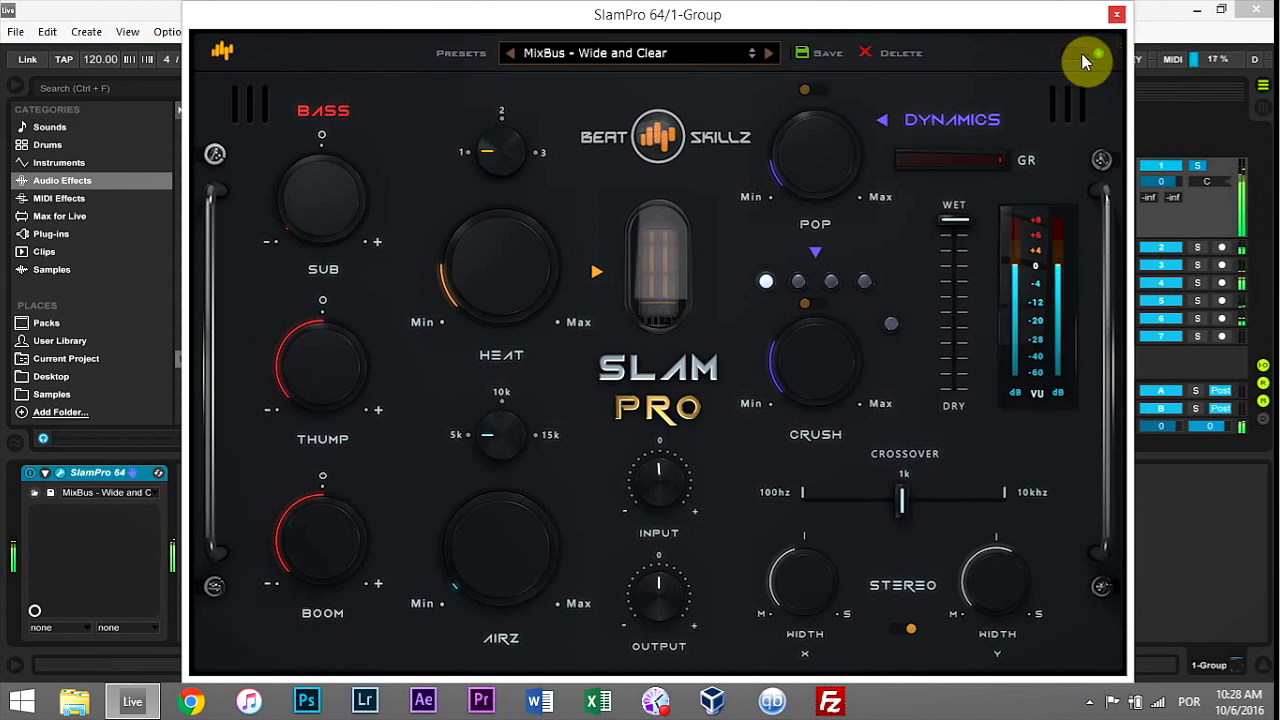
pyautogui.moveTo(1072, 65)
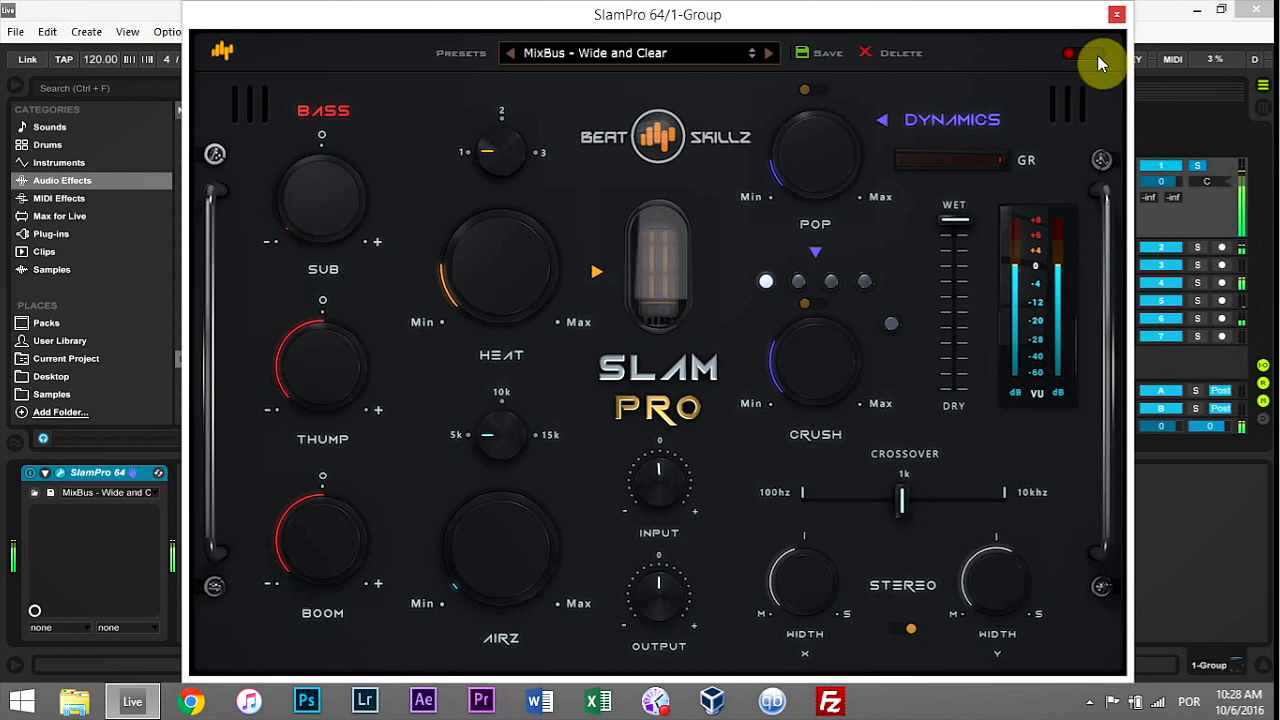
pyautogui.click(1085, 53)
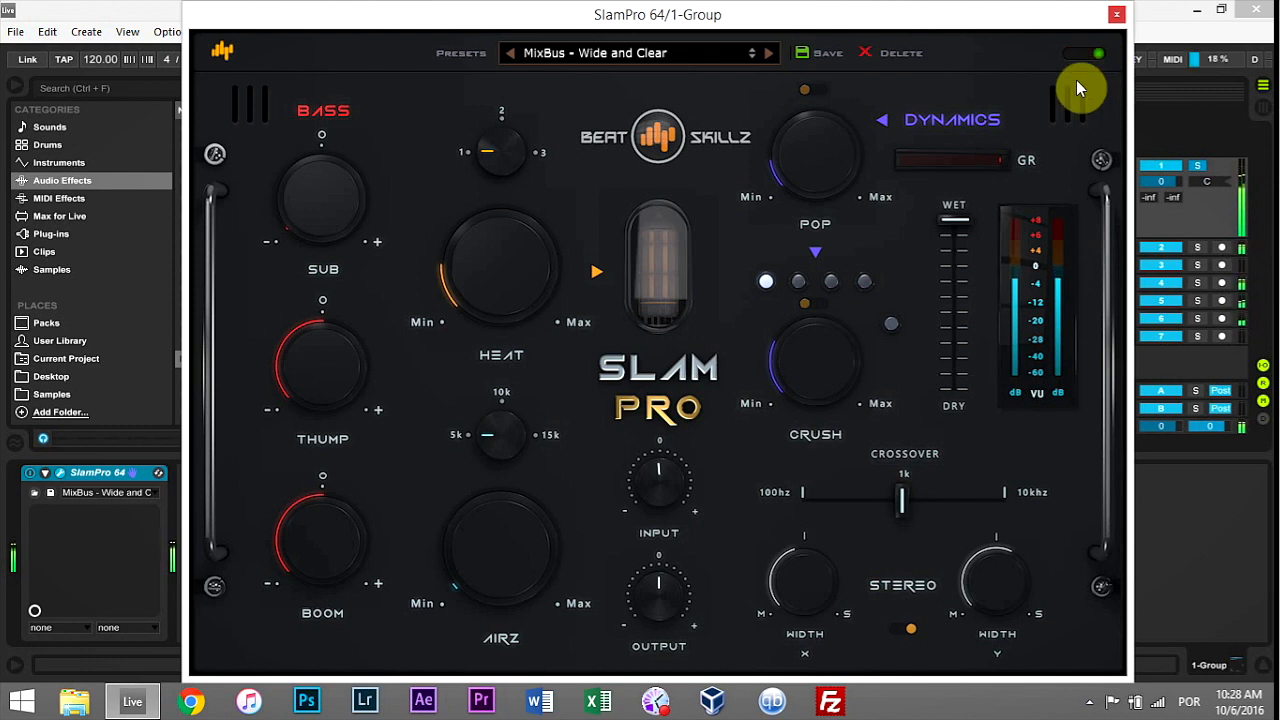
pyautogui.moveTo(963, 156)
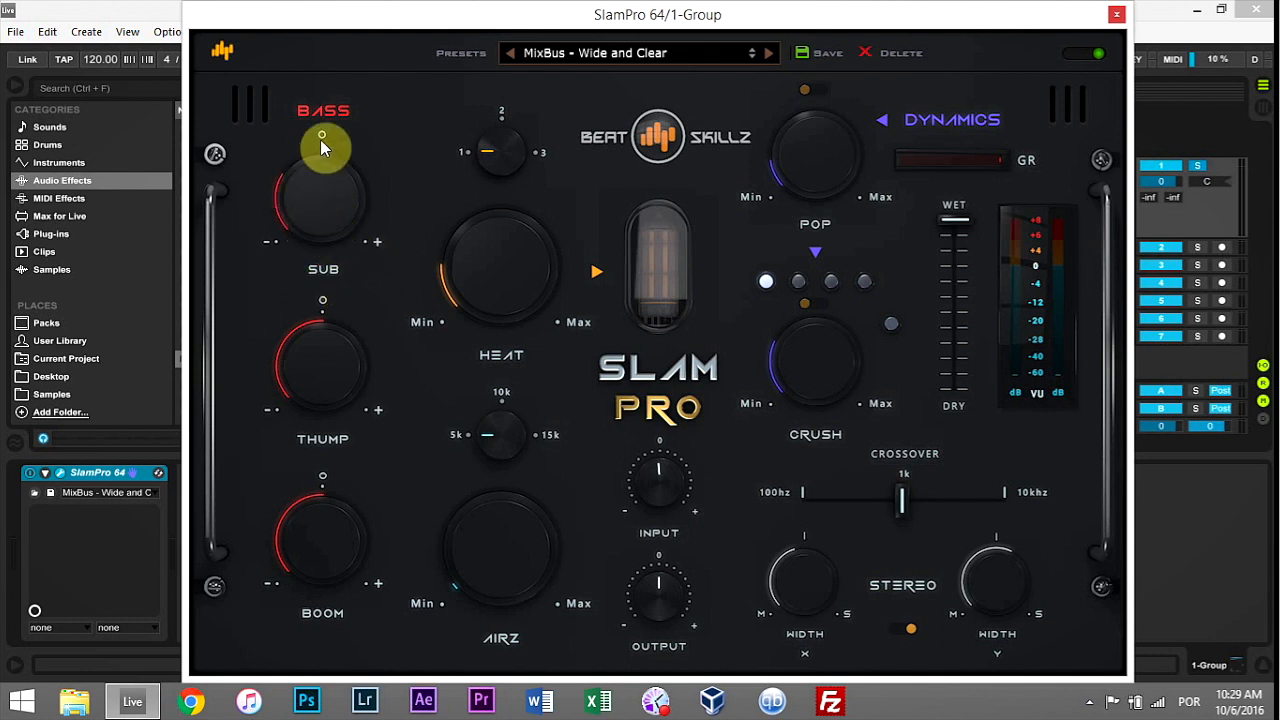
# Drag the Heat saturation knob up well past its minimum
pyautogui.moveTo(322, 145); pyautogui.dragTo(340, 245)
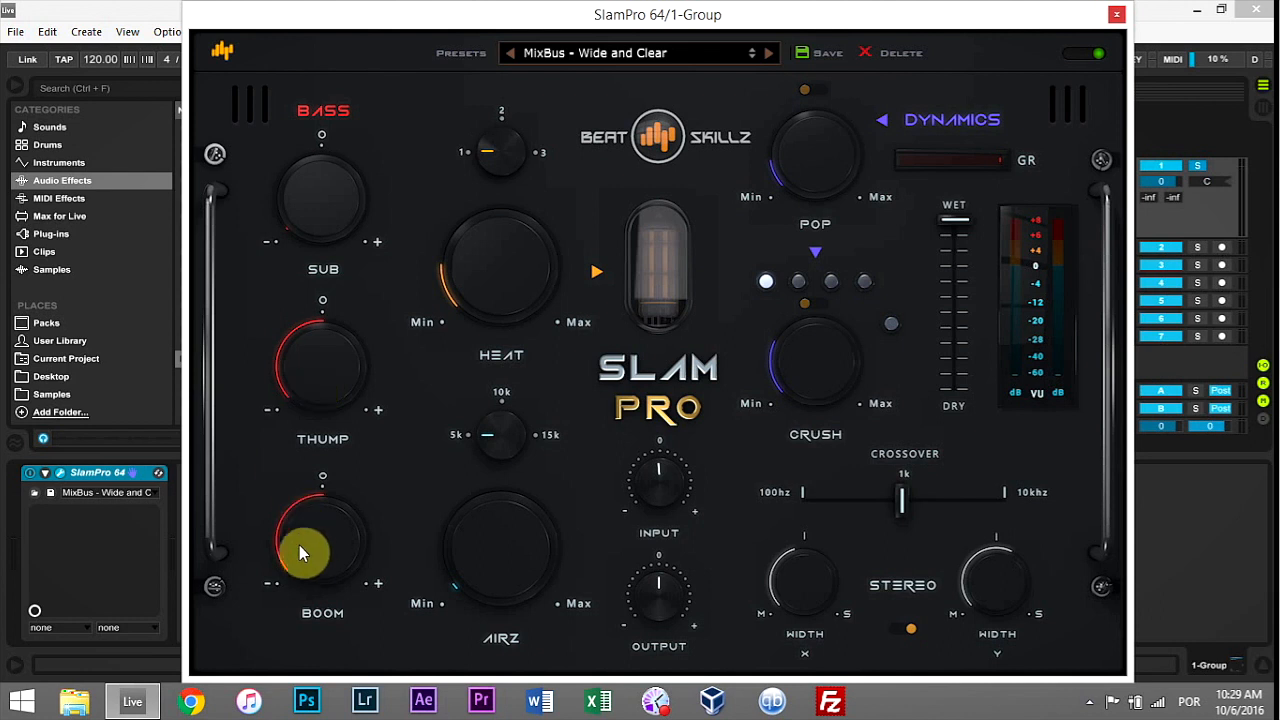
pyautogui.moveTo(303, 543)
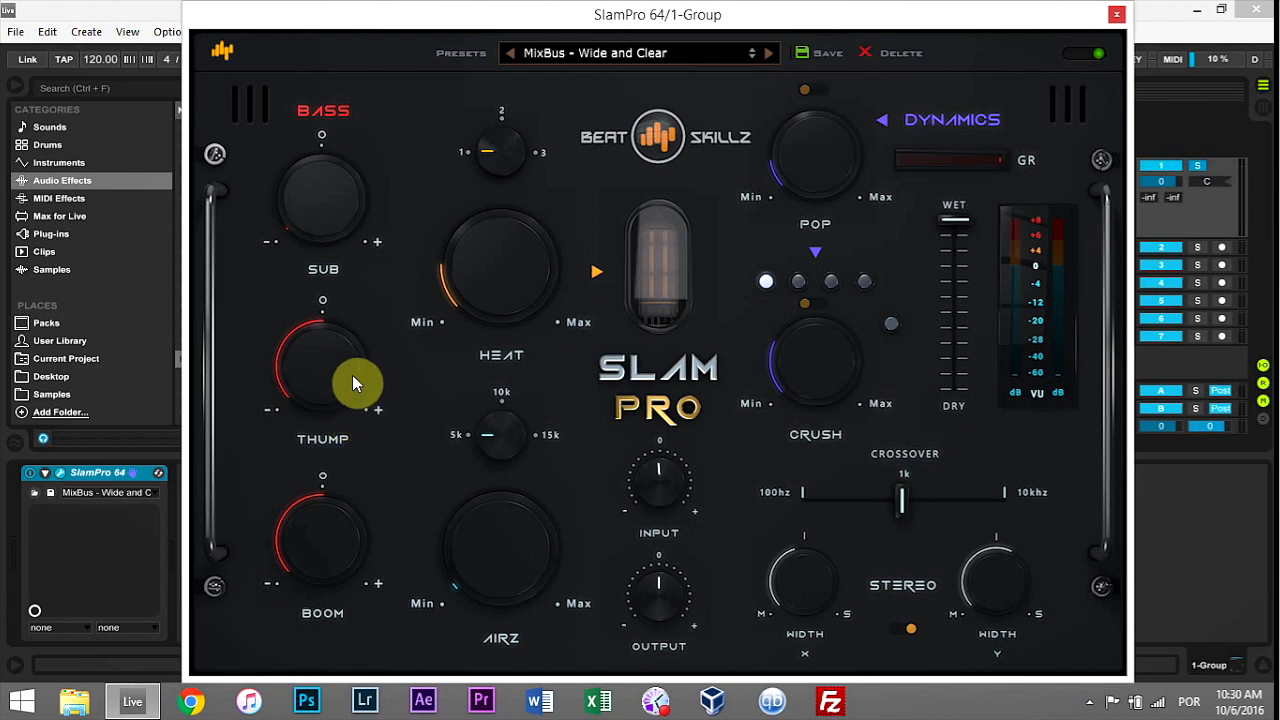
pyautogui.moveTo(508, 268)
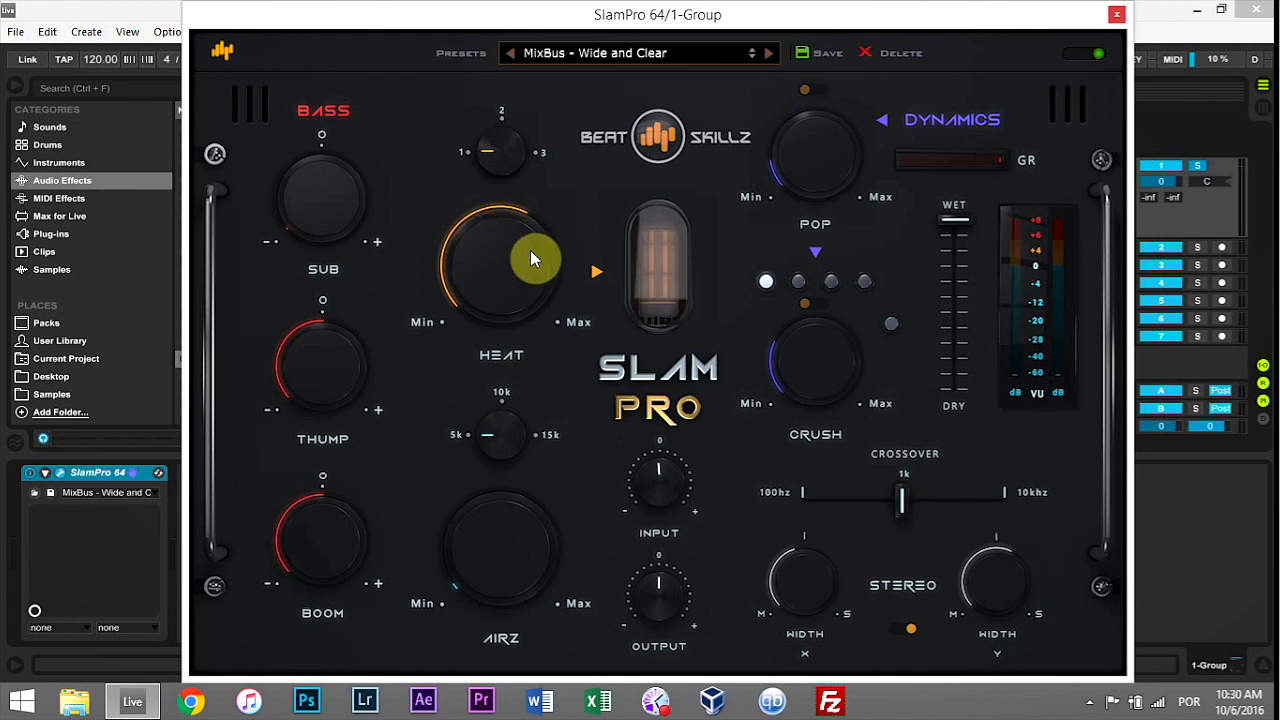
# Raise the Airz high-frequency boost knob well above minimum
pyautogui.moveTo(535, 258); pyautogui.dragTo(510, 305)
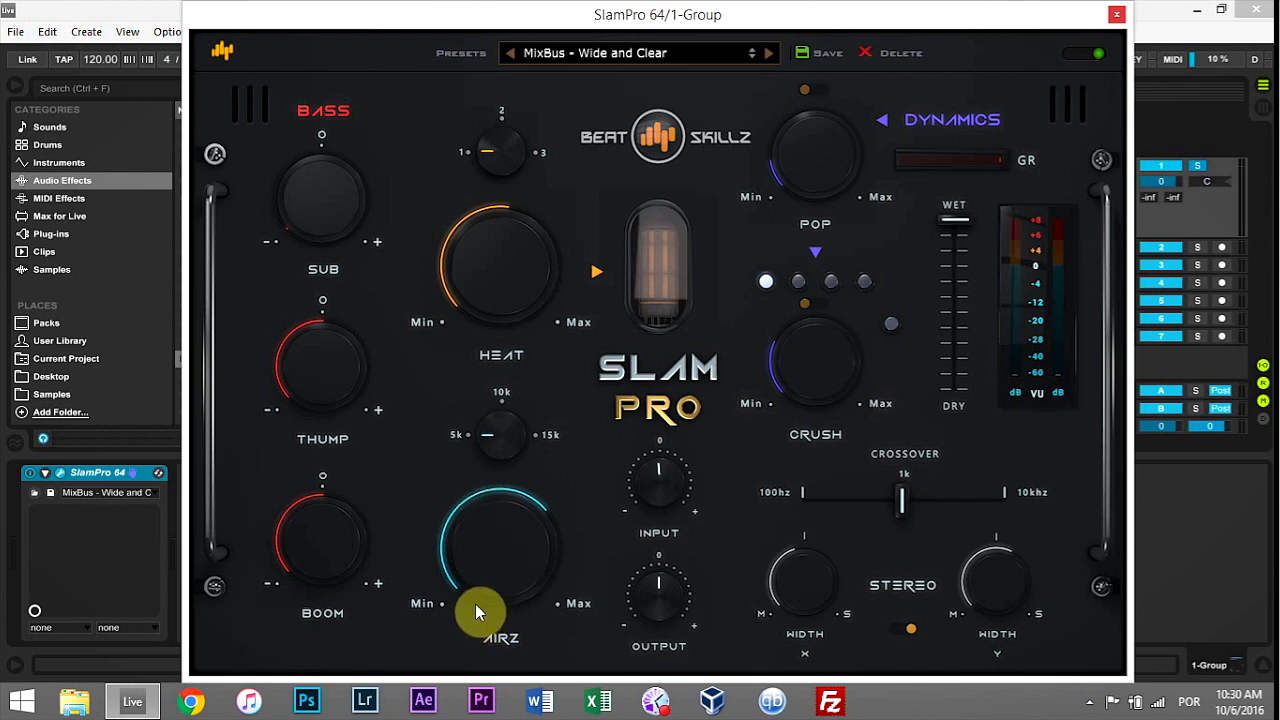
pyautogui.moveTo(510, 418)
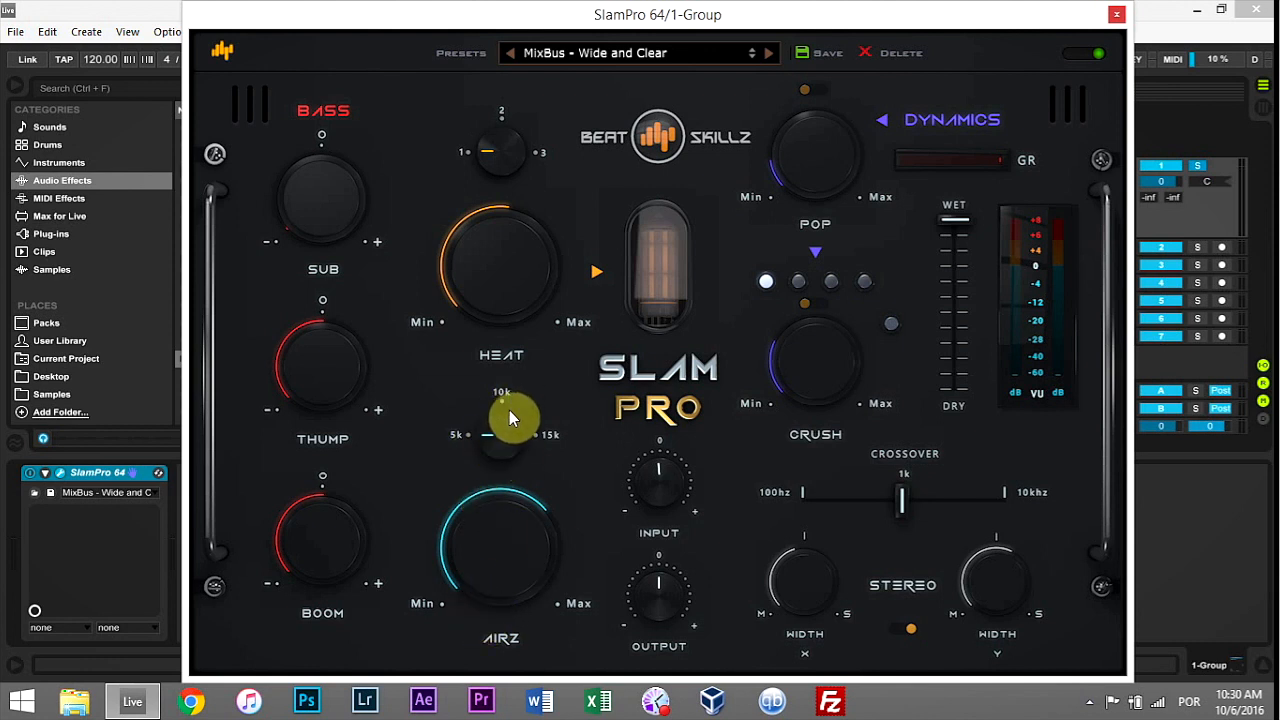
pyautogui.moveTo(845, 153)
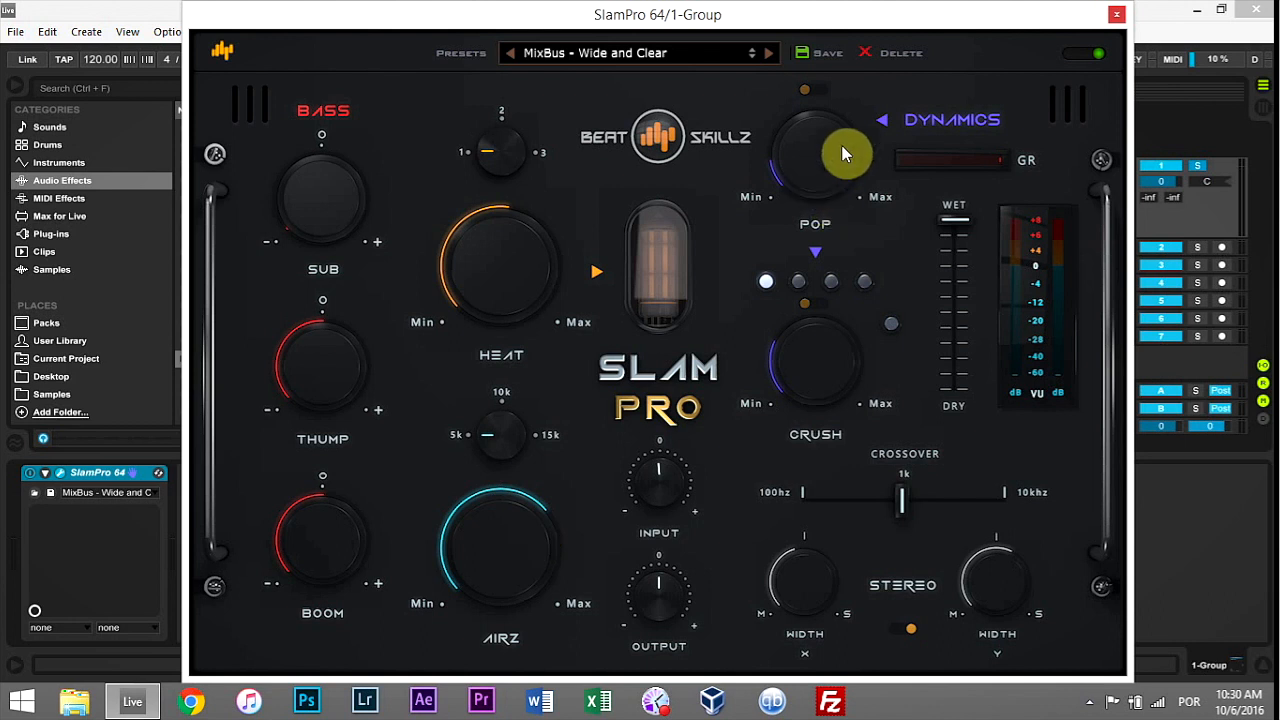
# Turn up the Pop compression knob in the Dynamics section
pyautogui.moveTo(845, 155); pyautogui.dragTo(845, 130)
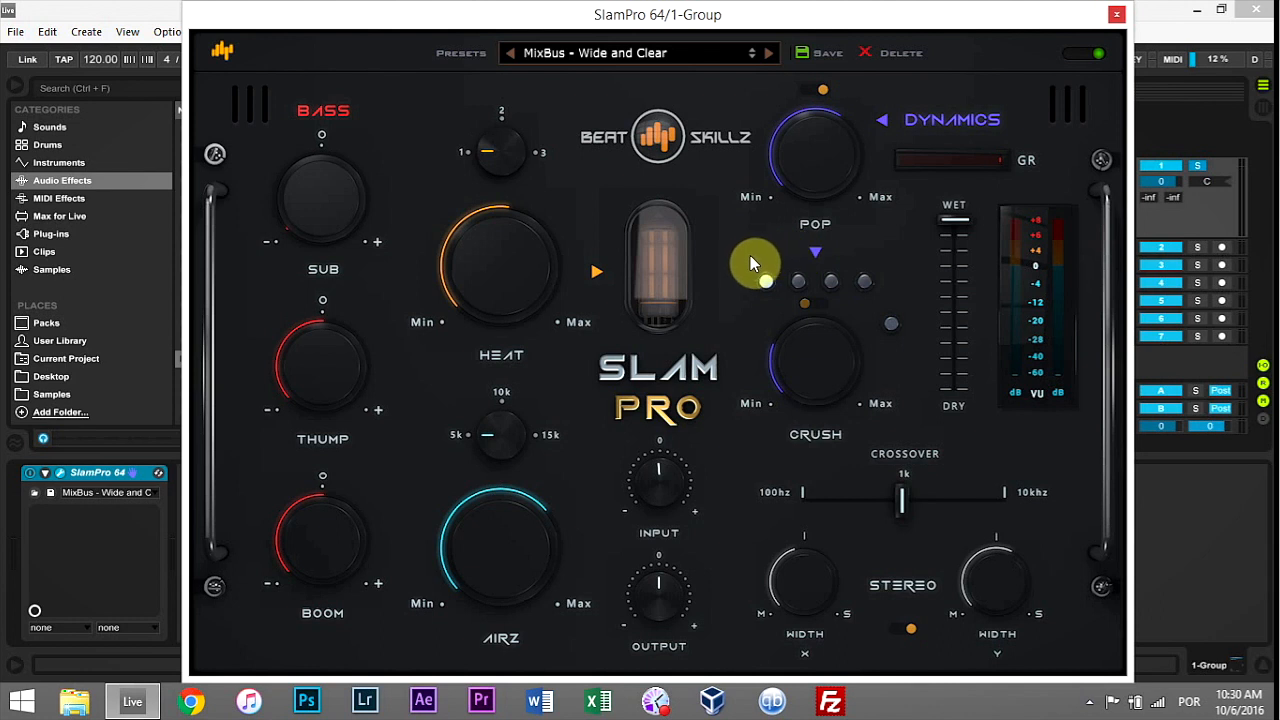
pyautogui.moveTo(795, 263)
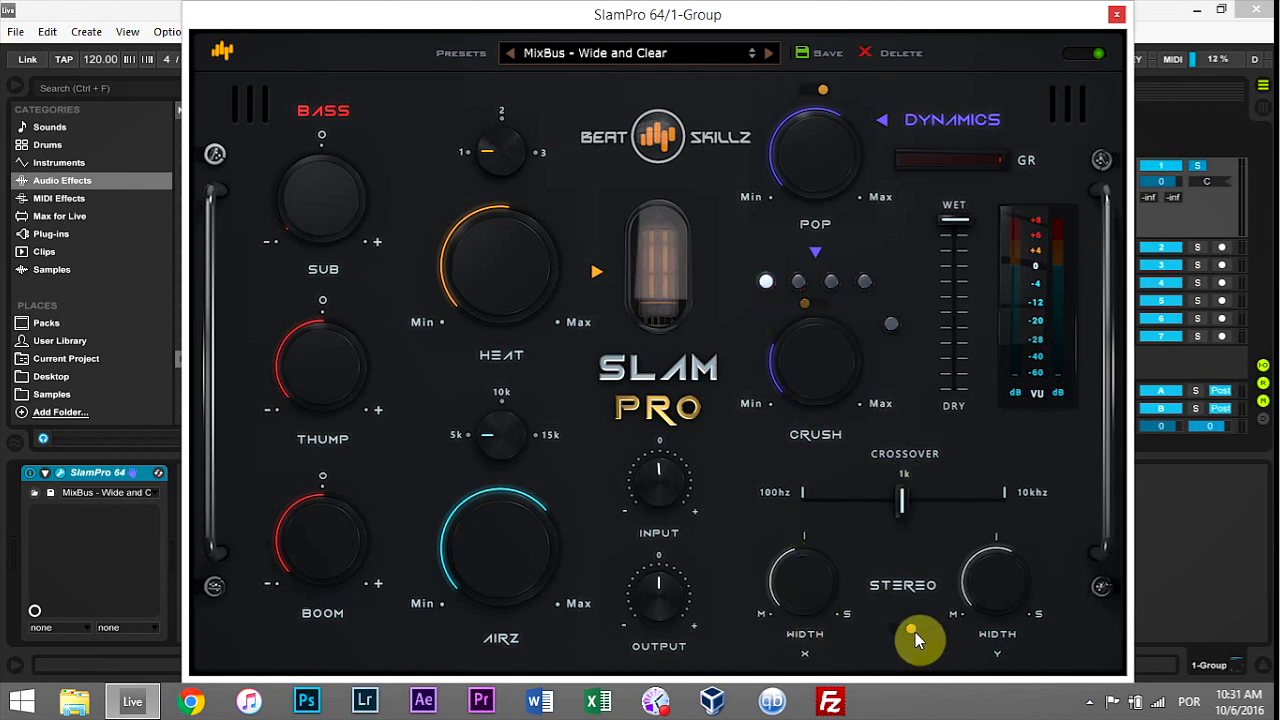
pyautogui.moveTo(903, 547)
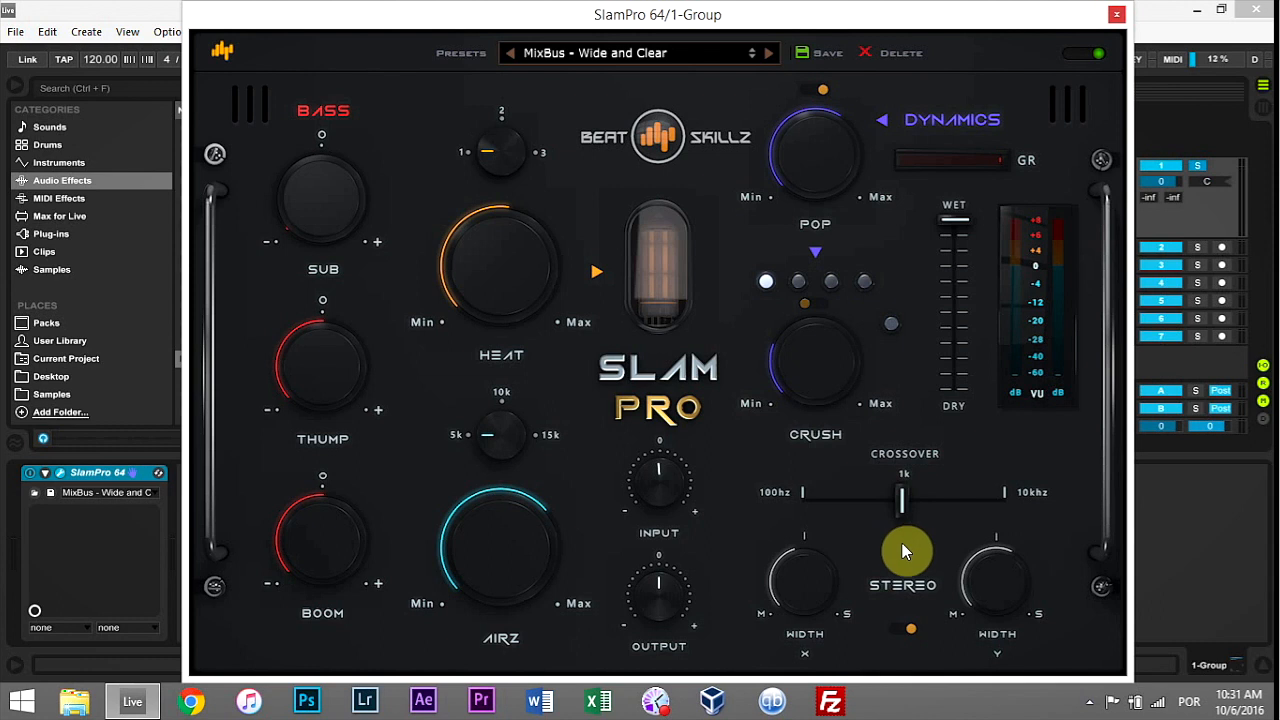
pyautogui.moveTo(901, 546)
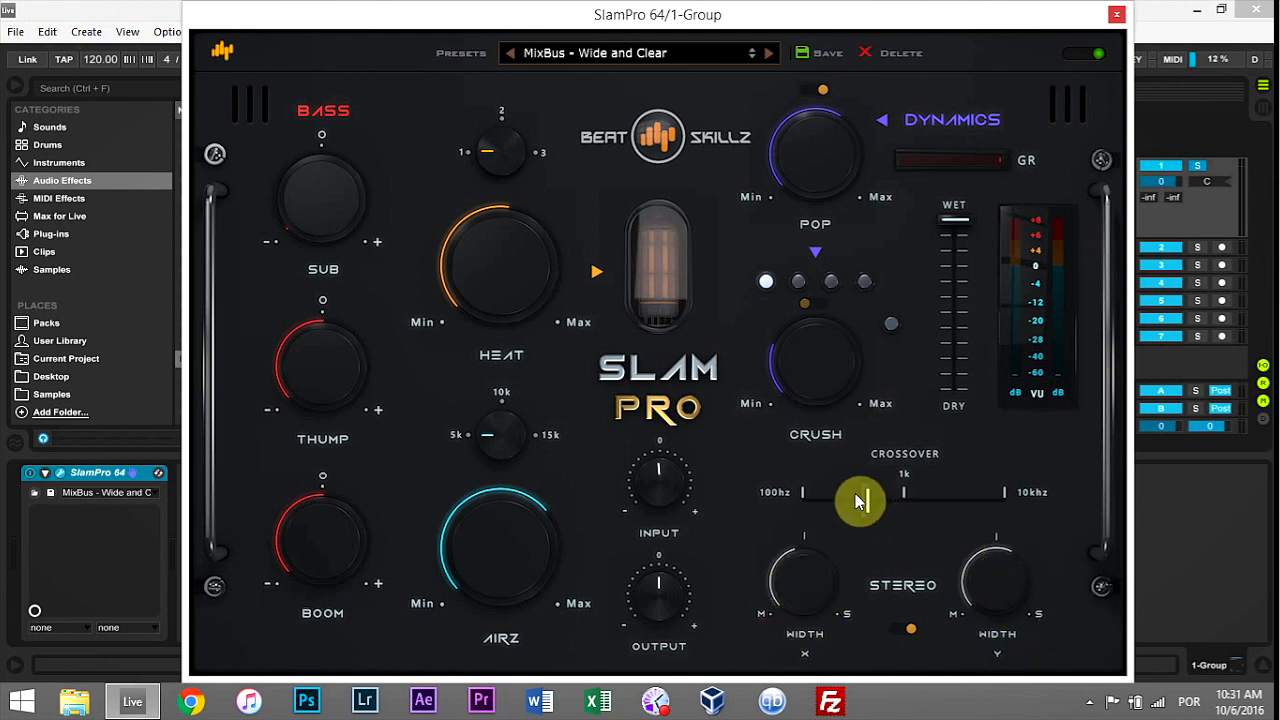
# Nudge the stereo Crossover slider to just above 1k
pyautogui.moveTo(862, 500); pyautogui.dragTo(803, 503)
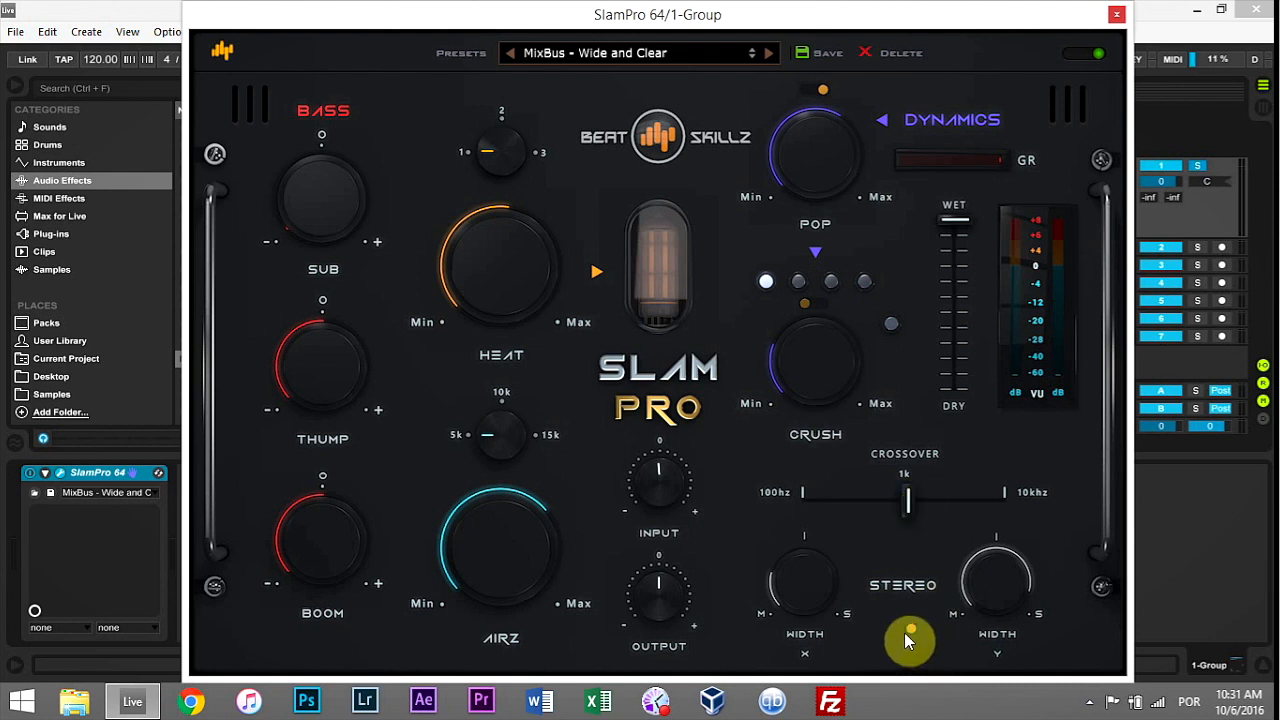
pyautogui.moveTo(1015, 370)
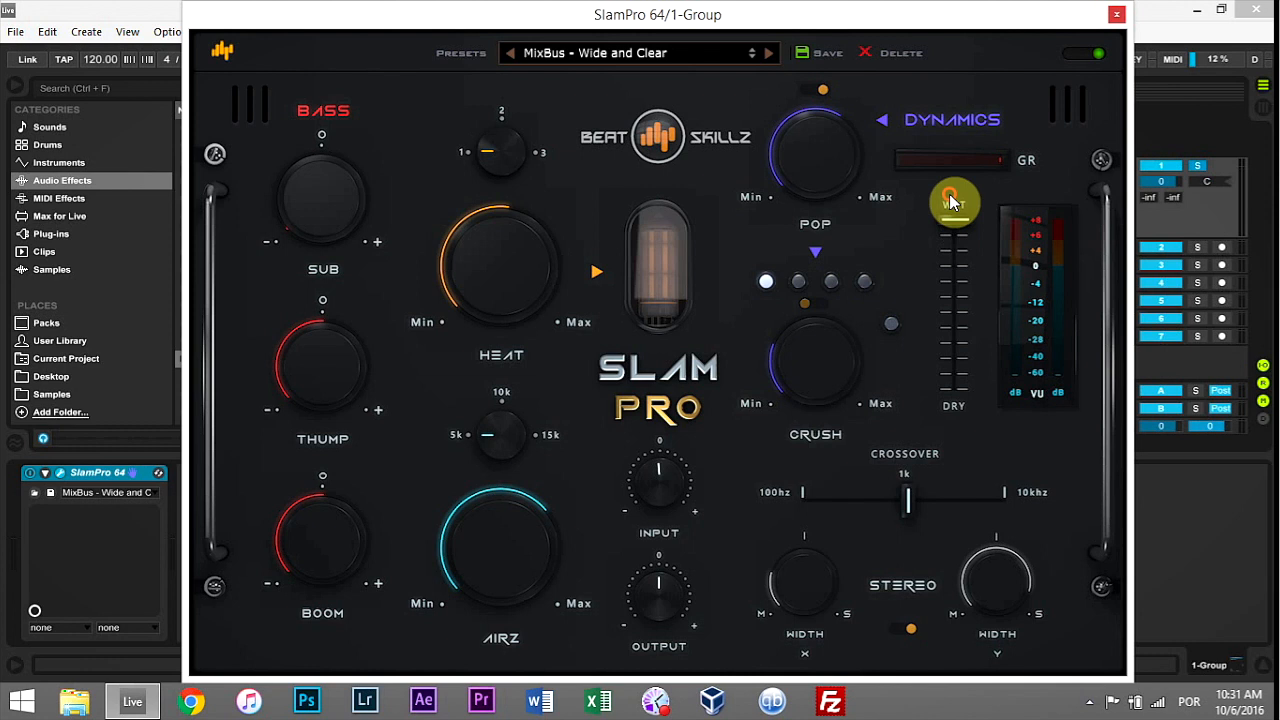
# Lower SlamPro 64's Wet/Dry fader slightly from fully wet to blend in some dry signal
pyautogui.moveTo(950, 200); pyautogui.dragTo(978, 215)
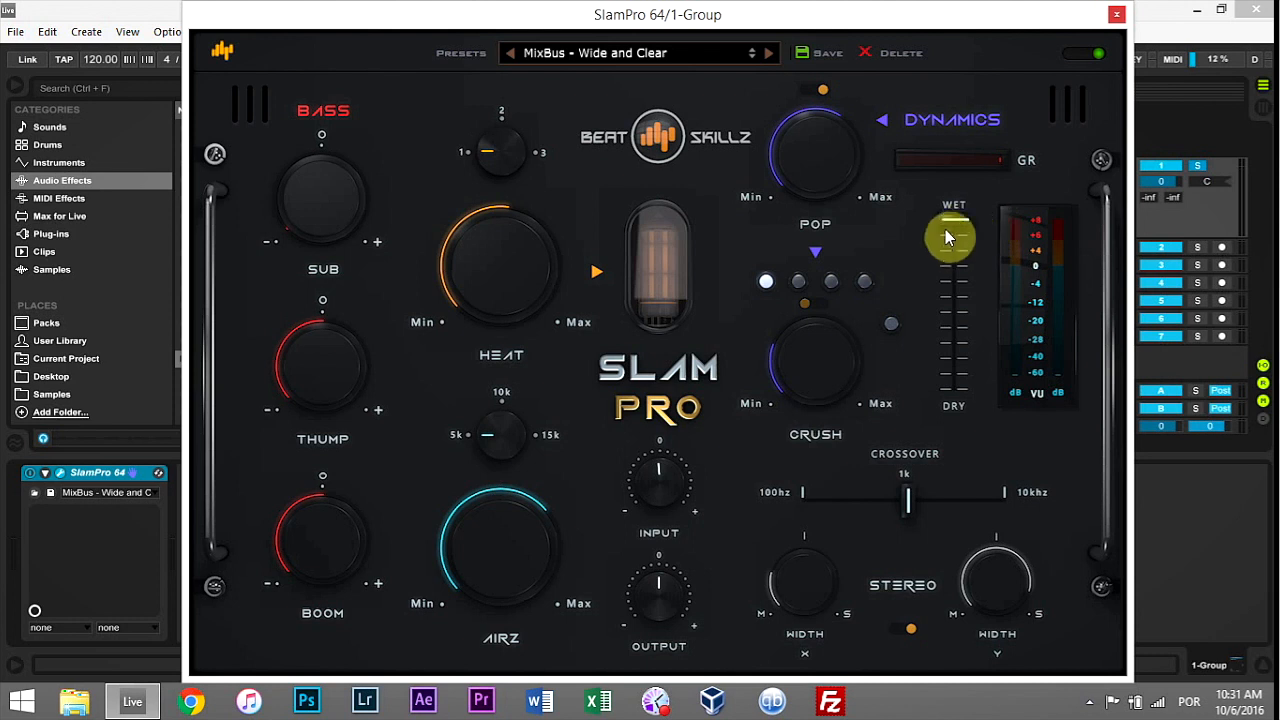
pyautogui.moveTo(953, 230)
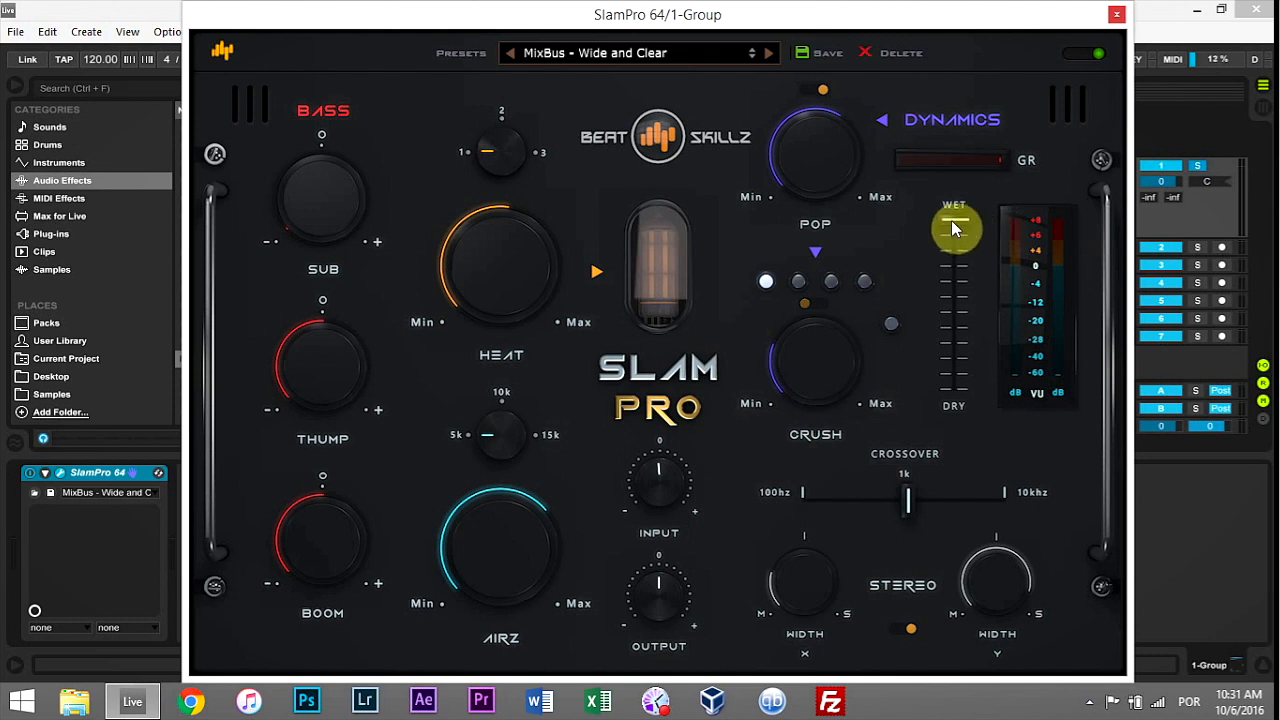